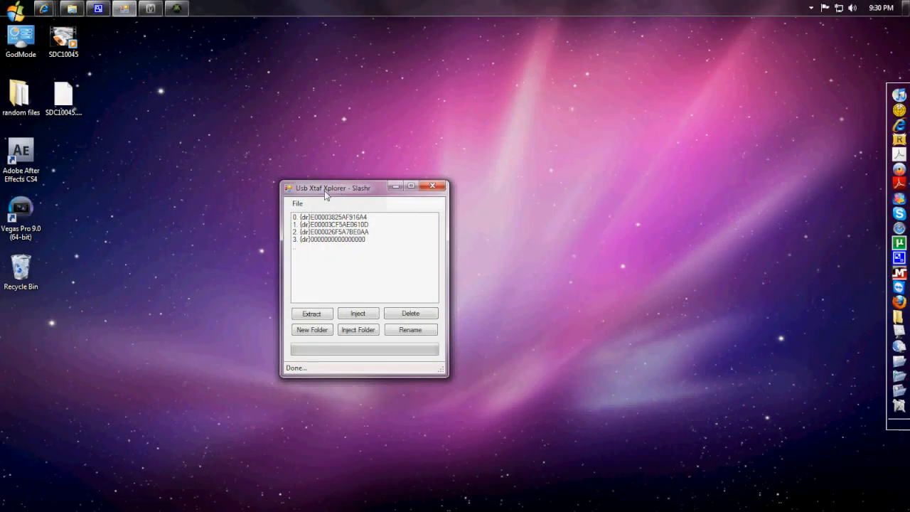
pyautogui.moveTo(356, 192)
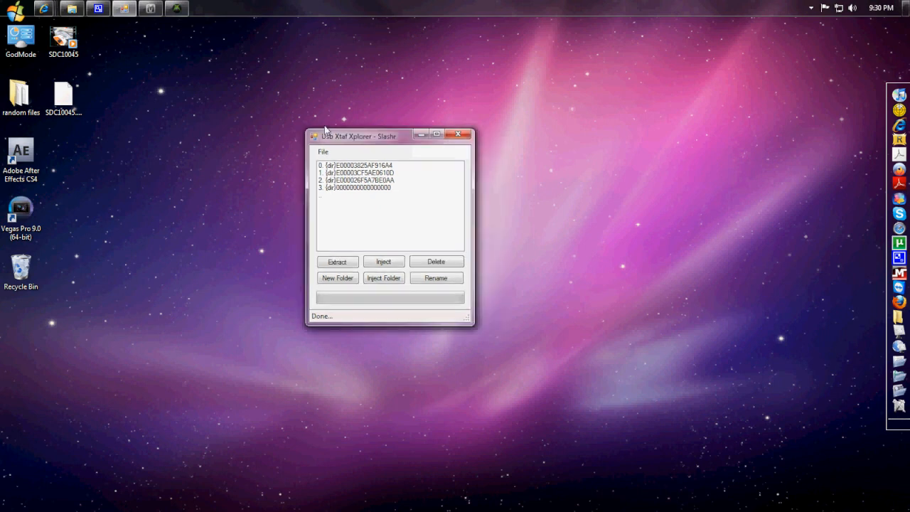
# Step: Reopen the connected USB device via File > Open Device to list its content folders
pyautogui.moveTo(369, 137); pyautogui.dragTo(292, 125)
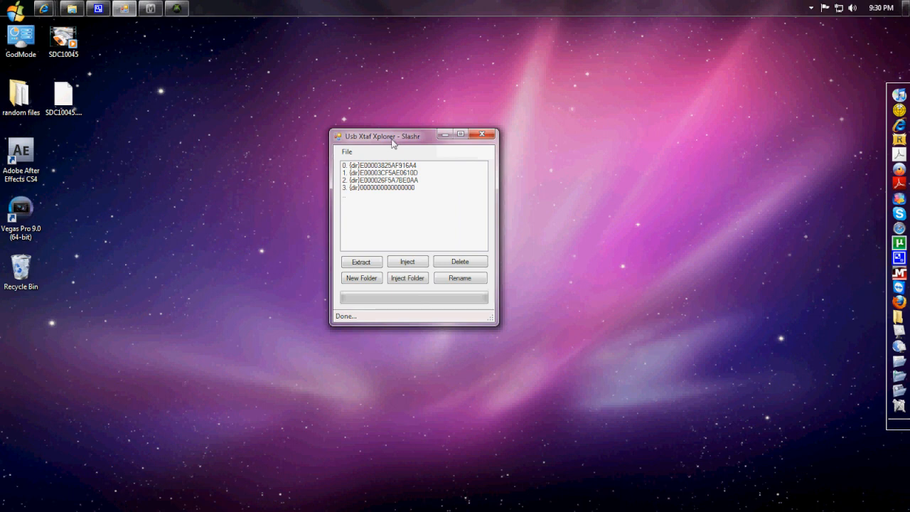
pyautogui.moveTo(386, 146)
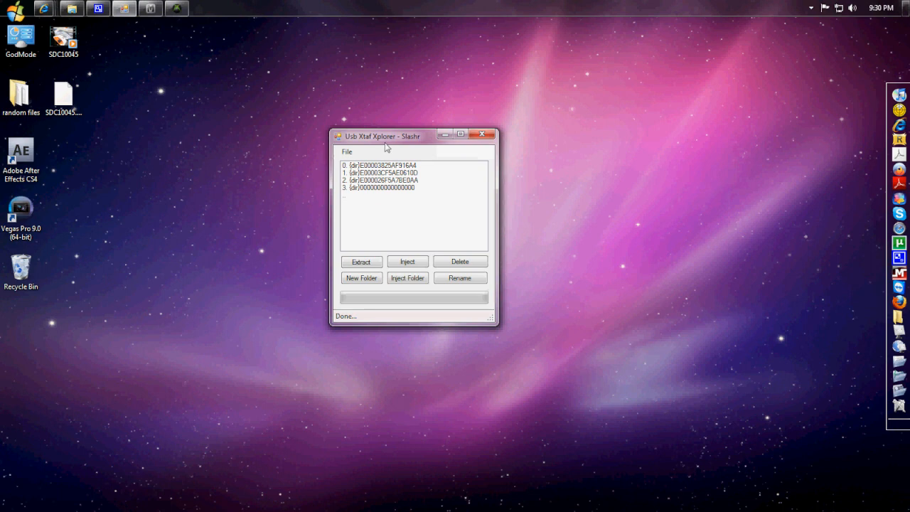
pyautogui.moveTo(386, 147)
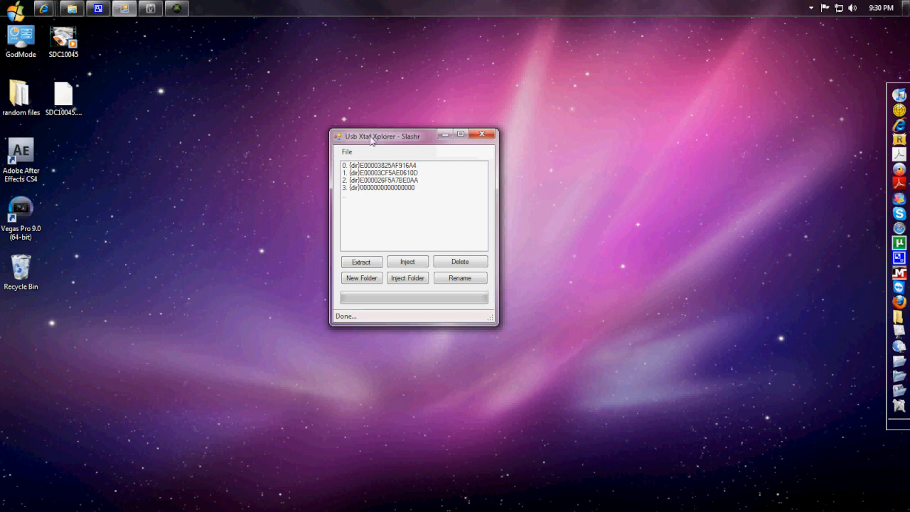
pyautogui.click(347, 152)
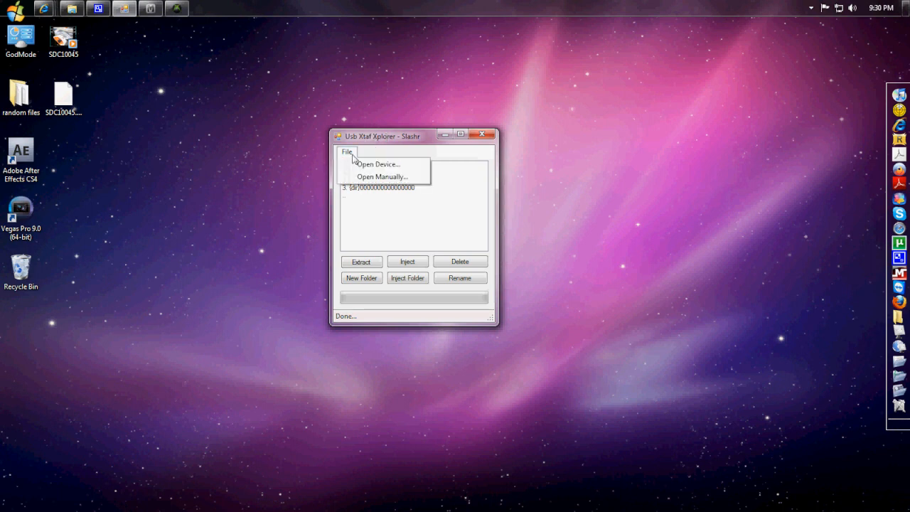
pyautogui.click(378, 165)
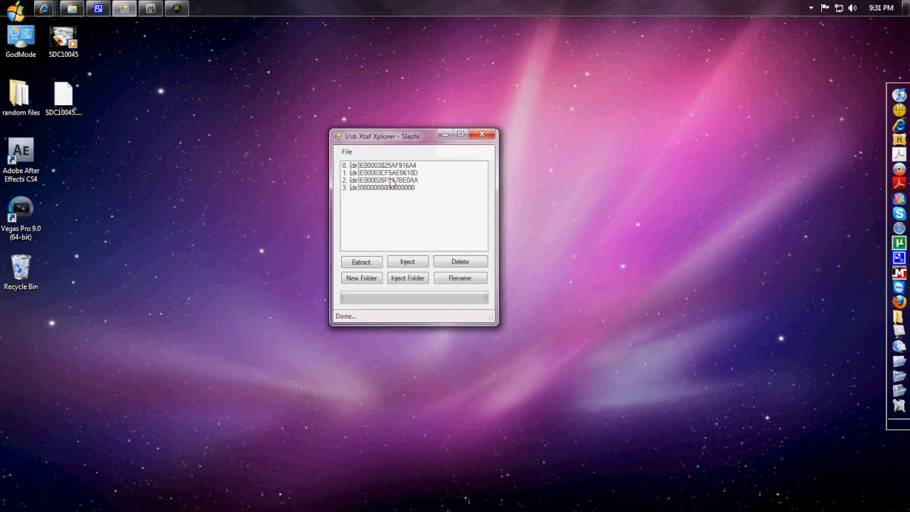
pyautogui.moveTo(386, 143)
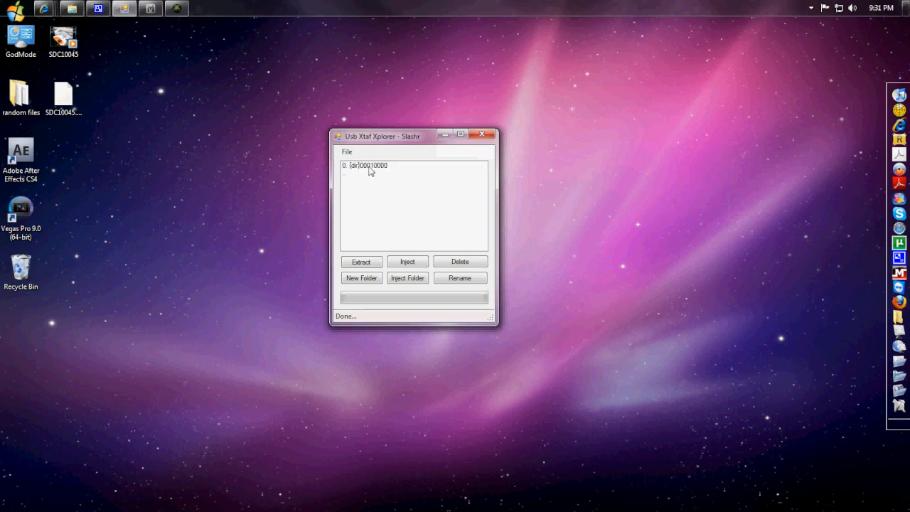
pyautogui.moveTo(367, 171)
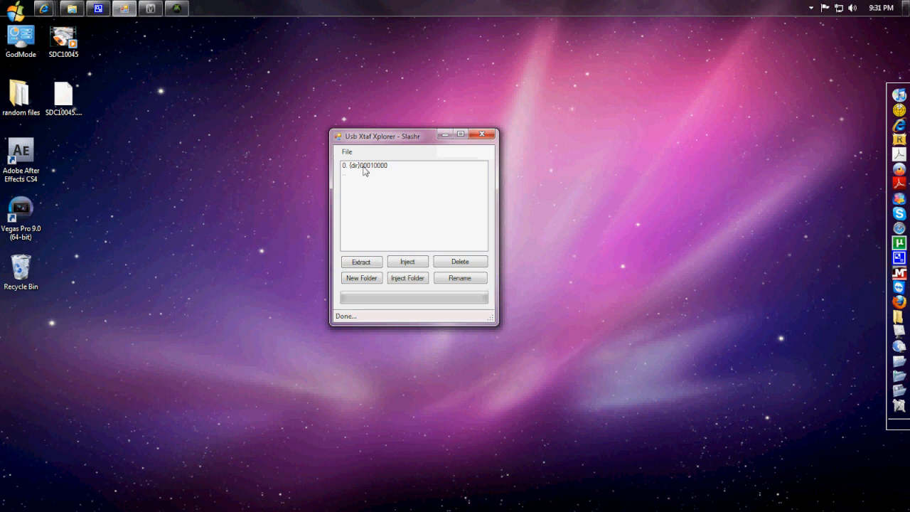
pyautogui.moveTo(376, 170)
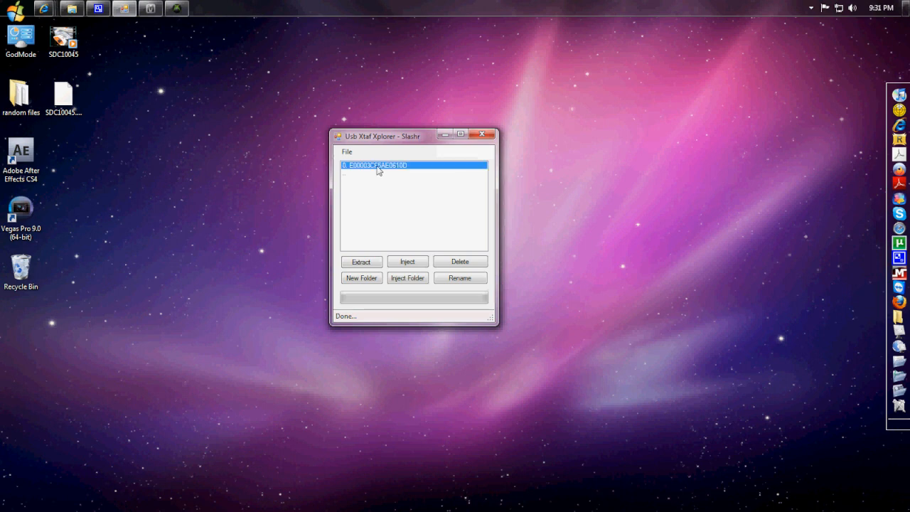
pyautogui.moveTo(439, 162)
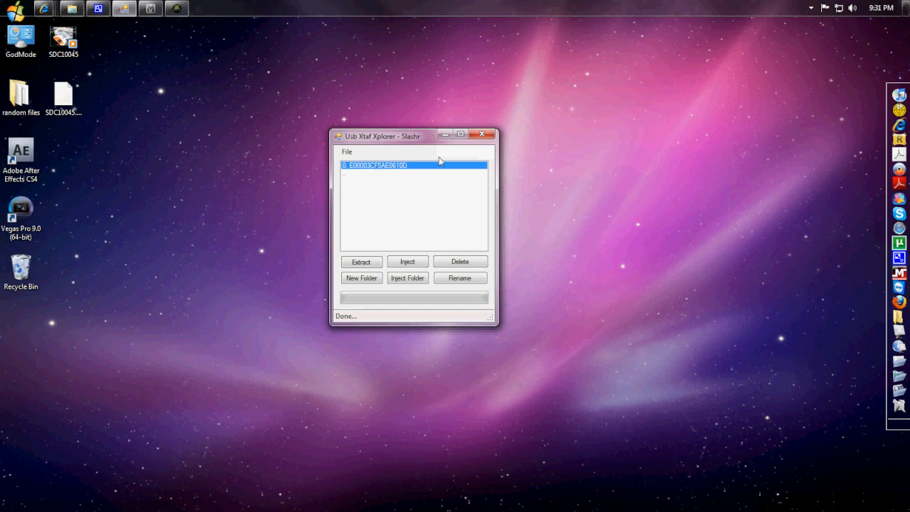
pyautogui.moveTo(398, 173)
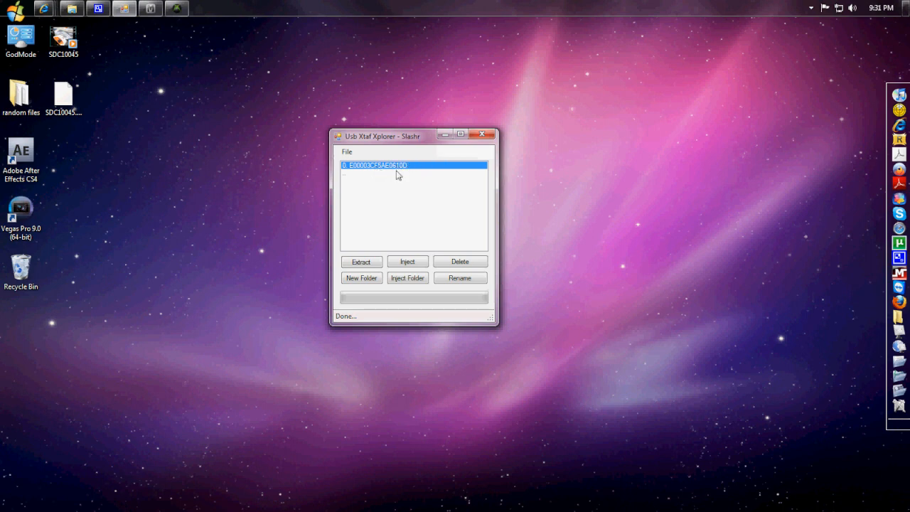
# Step: Extract the profile file from the drive and save it to the Desktop
pyautogui.click(361, 261)
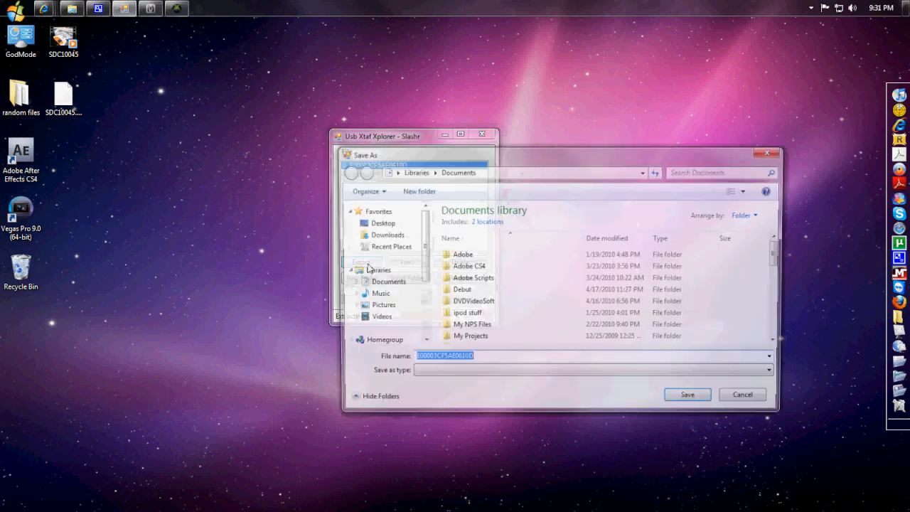
pyautogui.click(378, 222)
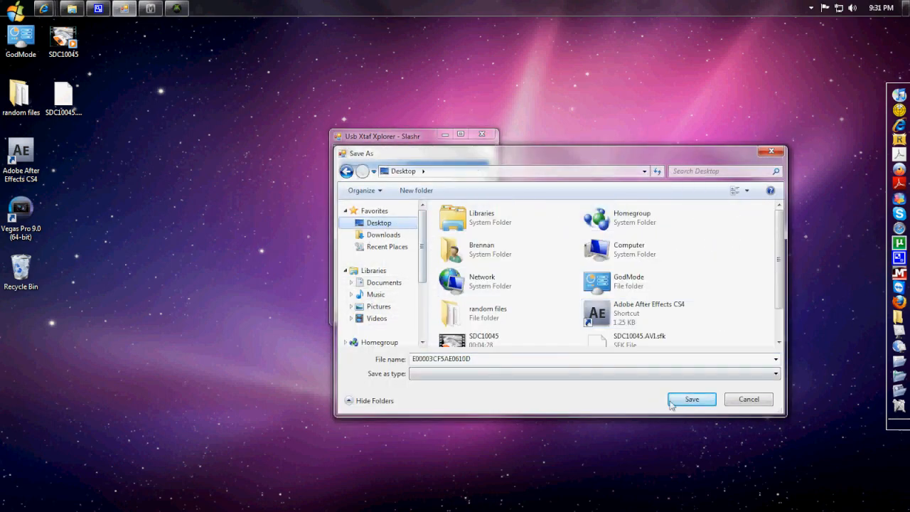
pyautogui.click(690, 398)
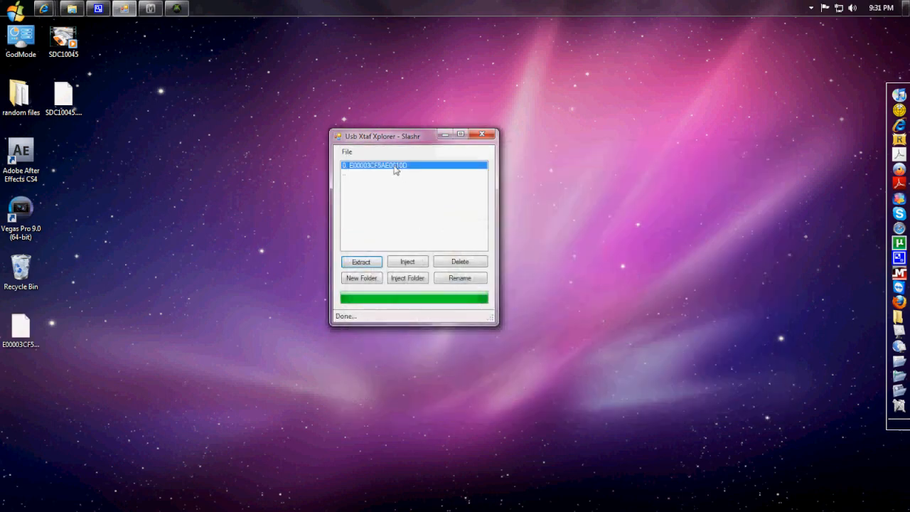
pyautogui.click(481, 133)
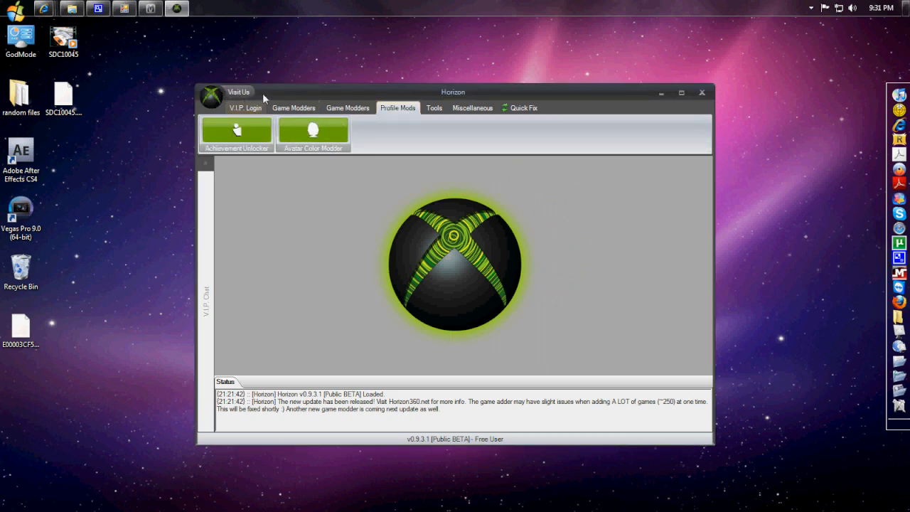
pyautogui.moveTo(320, 97)
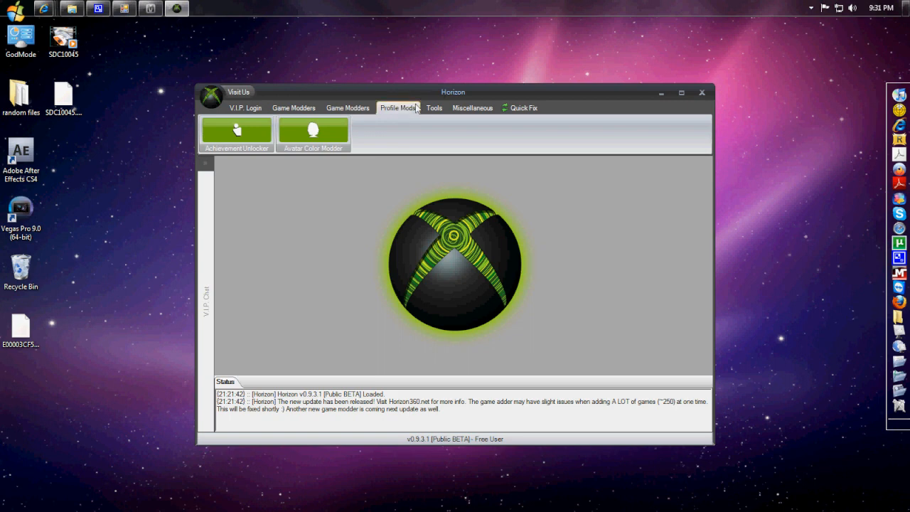
pyautogui.moveTo(364, 127)
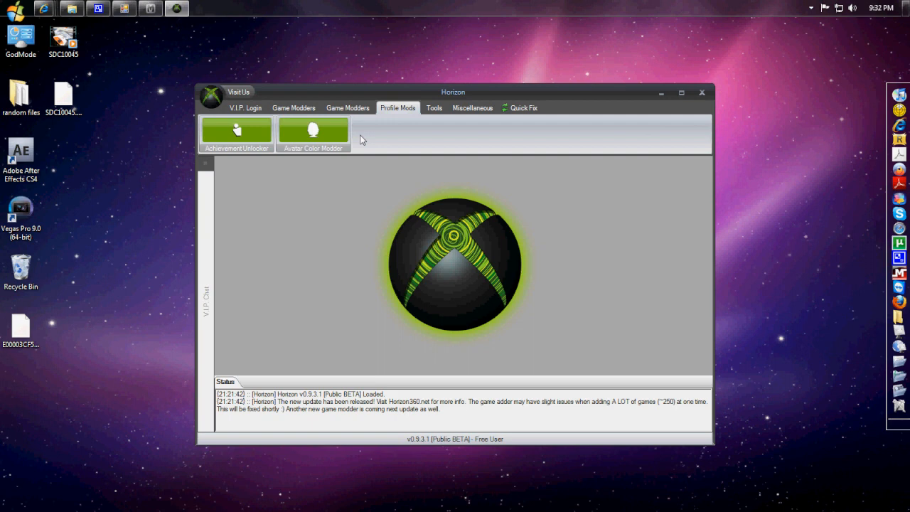
pyautogui.moveTo(341, 132)
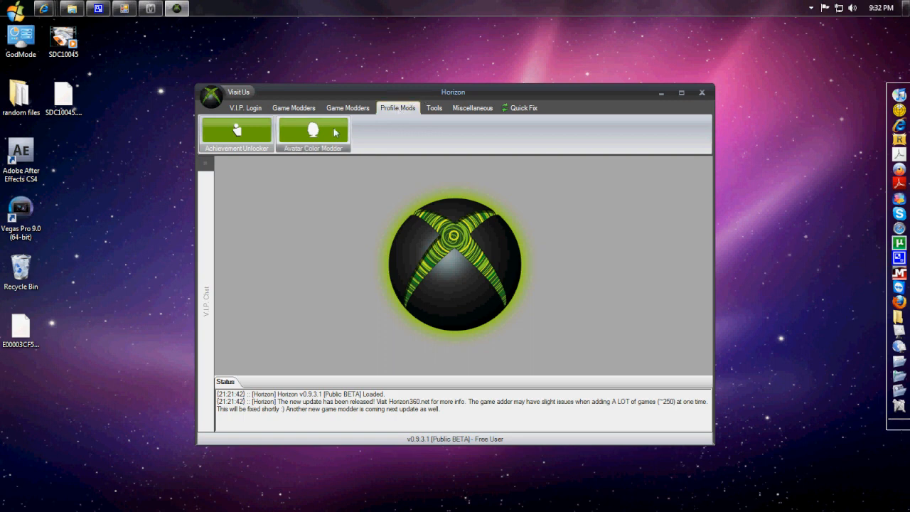
# Step: Launch the Avatar Color Modder from Horizon's Profile Mods tools
pyautogui.click(312, 134)
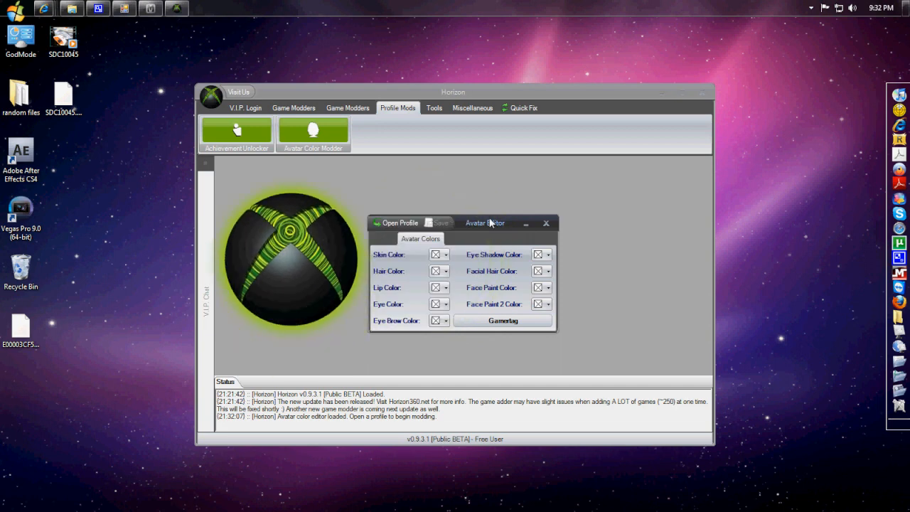
# Step: Load the extracted profile file from the Desktop into the avatar colour editor
pyautogui.click(404, 222)
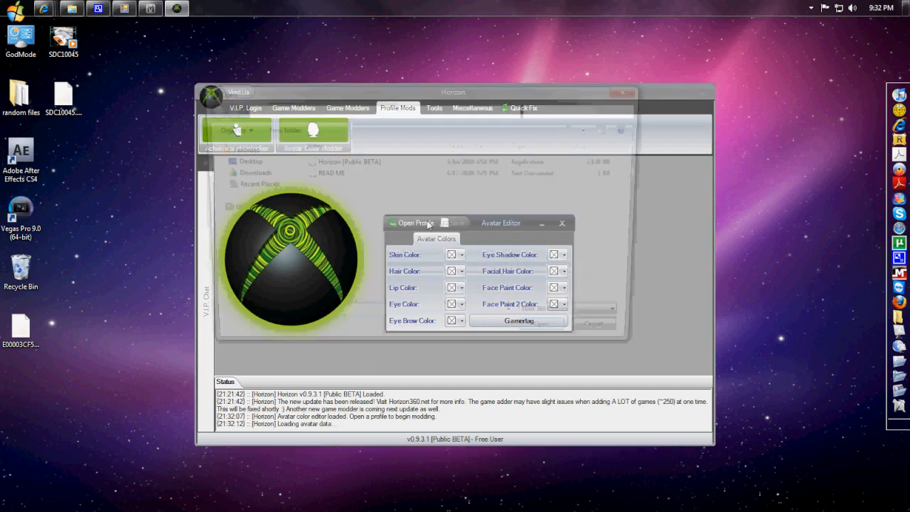
pyautogui.click(411, 222)
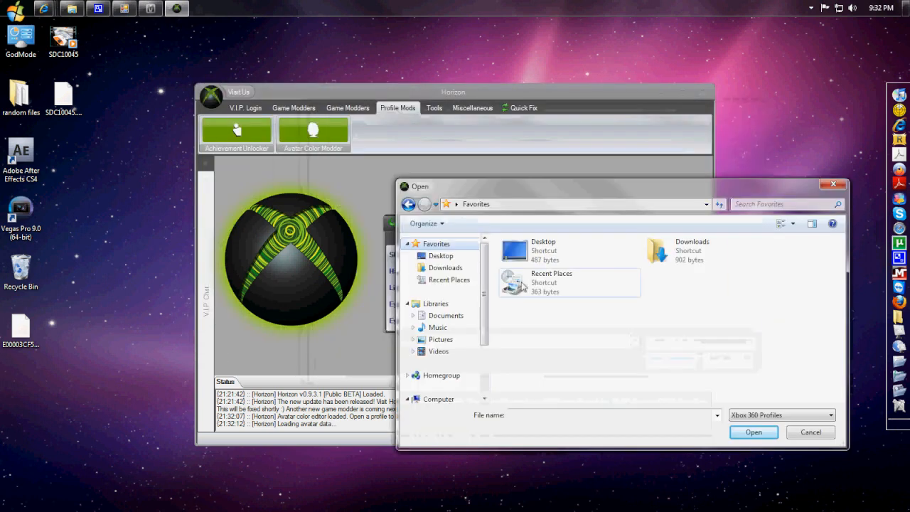
pyautogui.click(440, 255)
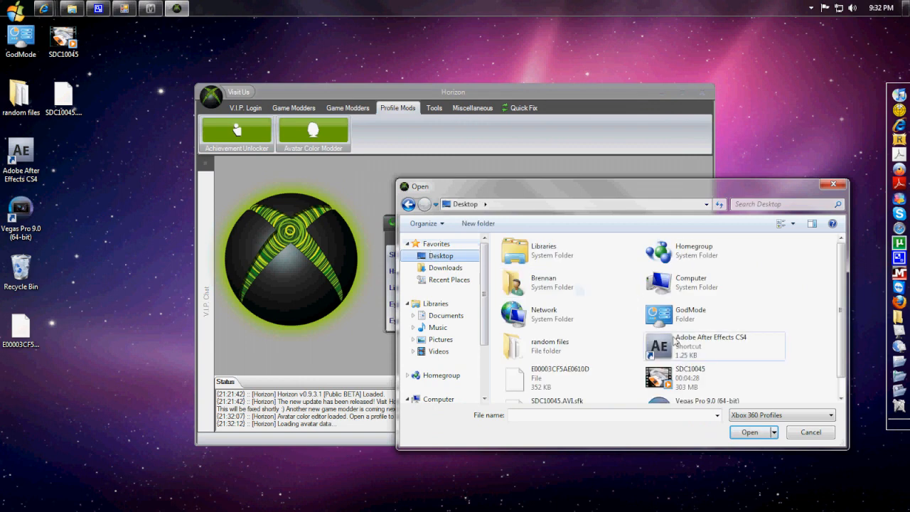
pyautogui.click(560, 378)
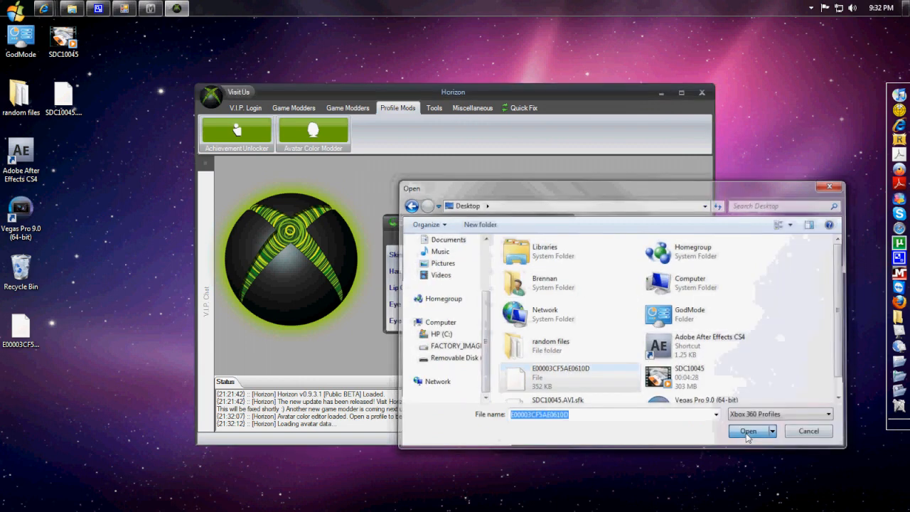
pyautogui.click(747, 429)
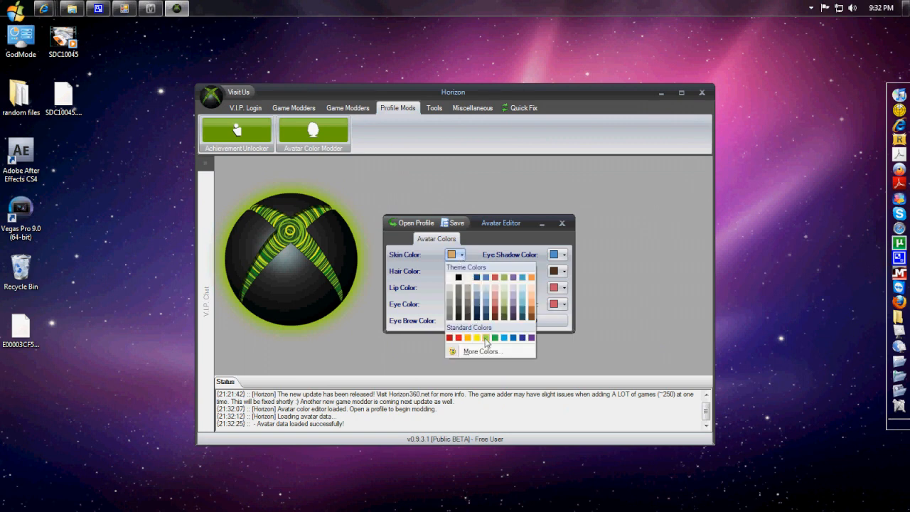
pyautogui.moveTo(458, 341)
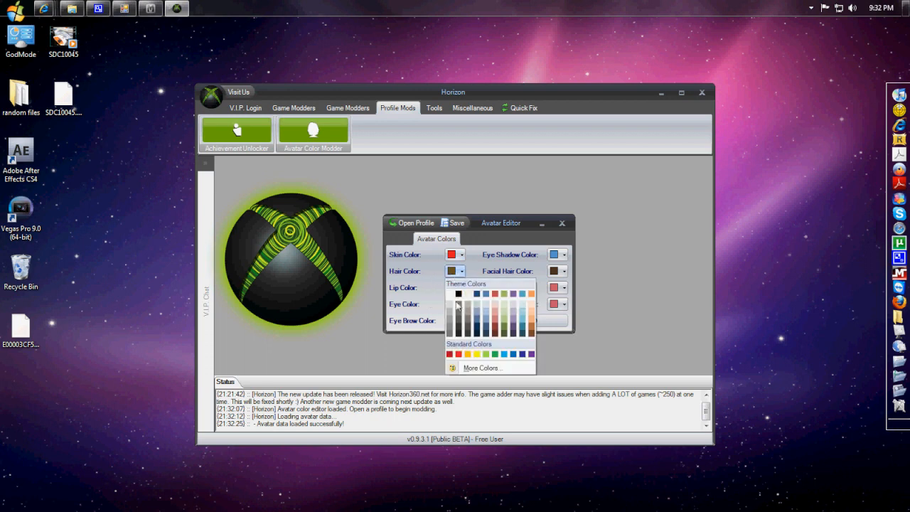
# Step: Set red hair, a new lip colour, blue eyes and a new eye shadow colour
pyautogui.click(460, 287)
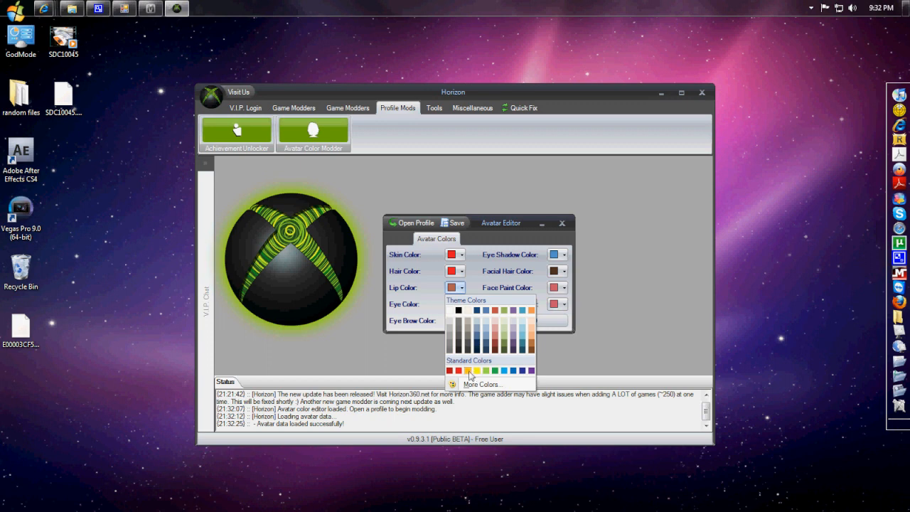
pyautogui.click(469, 370)
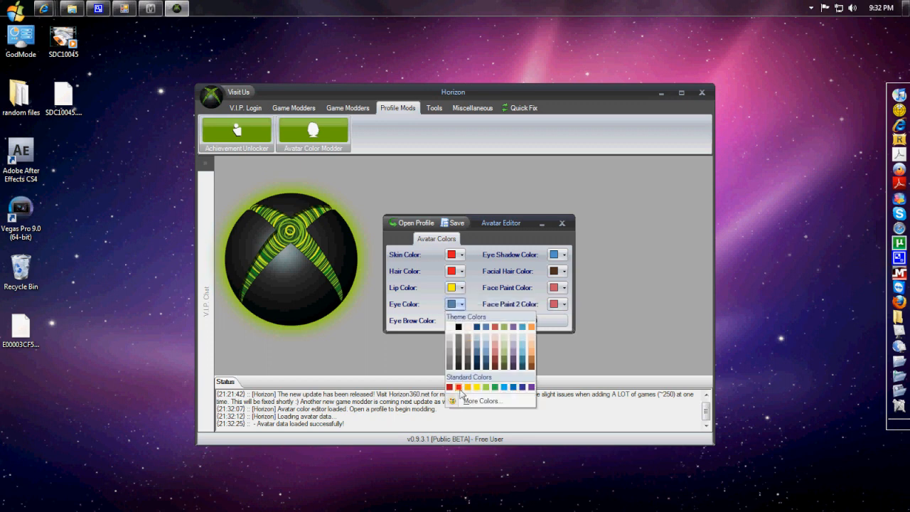
pyautogui.click(458, 387)
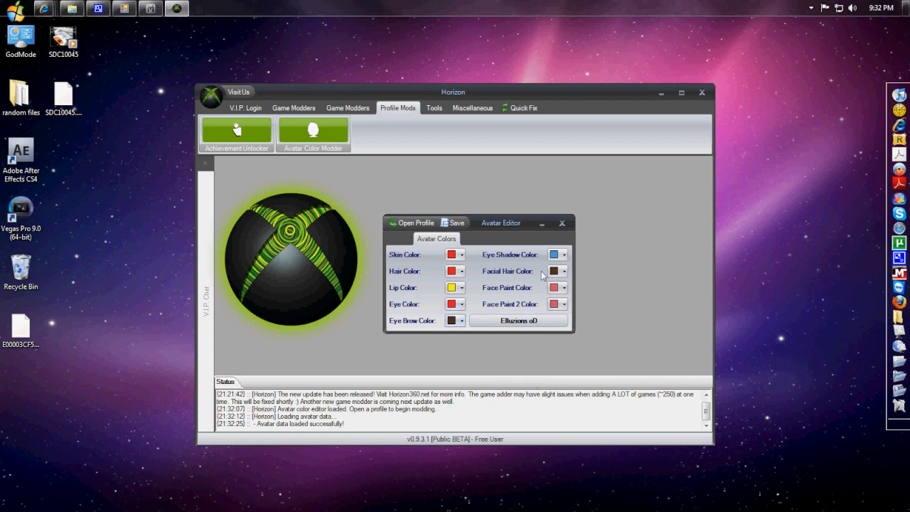
pyautogui.click(562, 253)
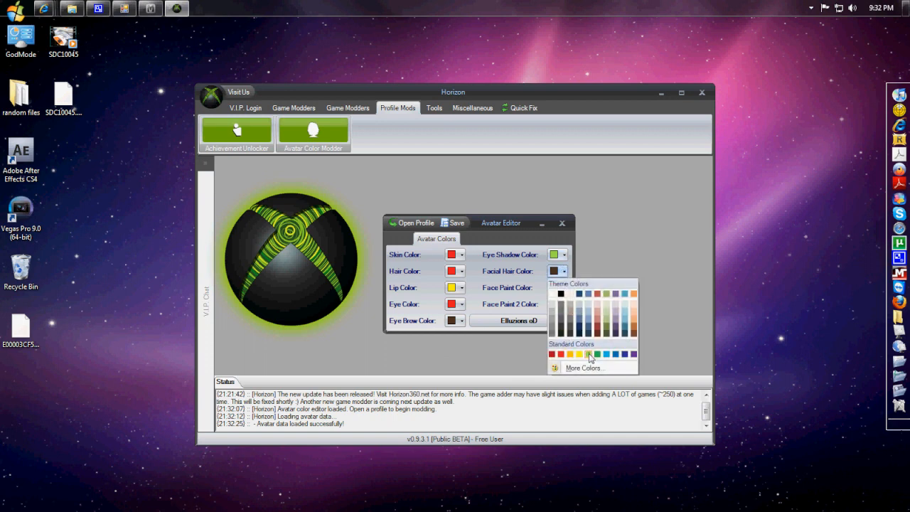
# Step: Make the facial hair blue and the face paint red
pyautogui.click(597, 354)
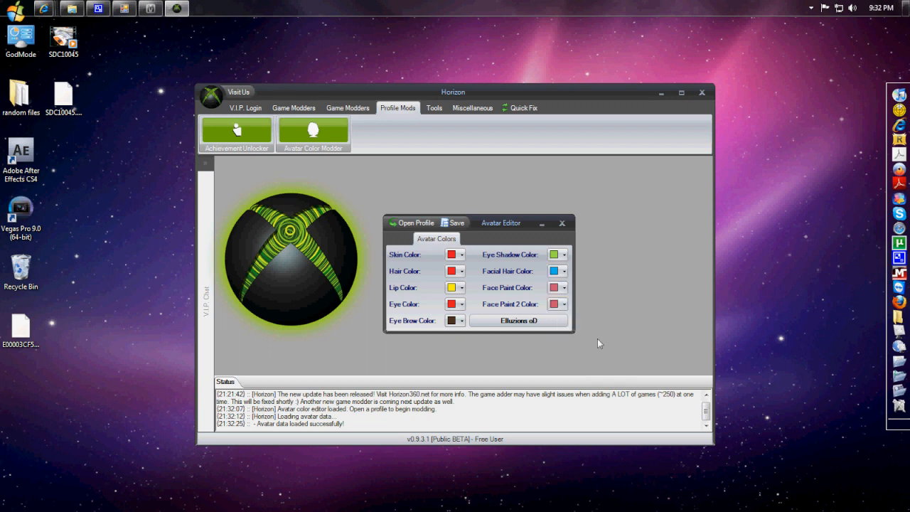
pyautogui.click(565, 288)
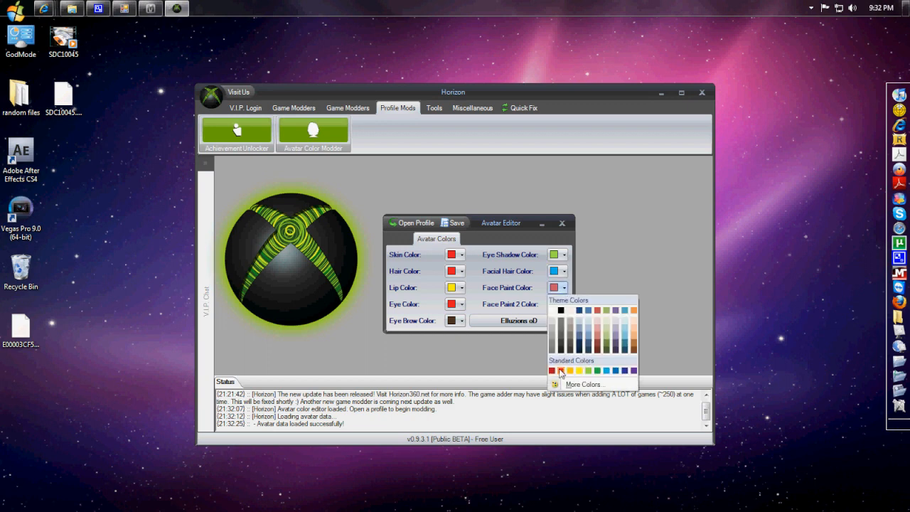
pyautogui.click(562, 304)
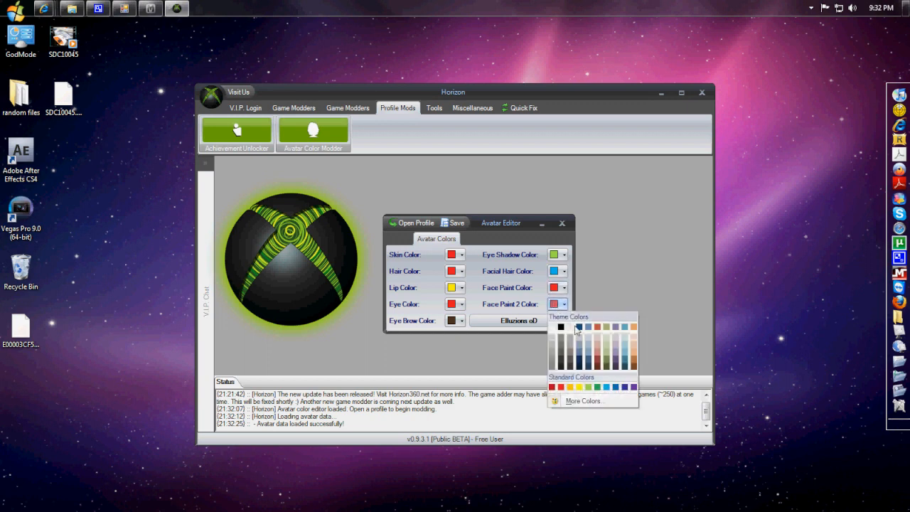
pyautogui.moveTo(631, 354)
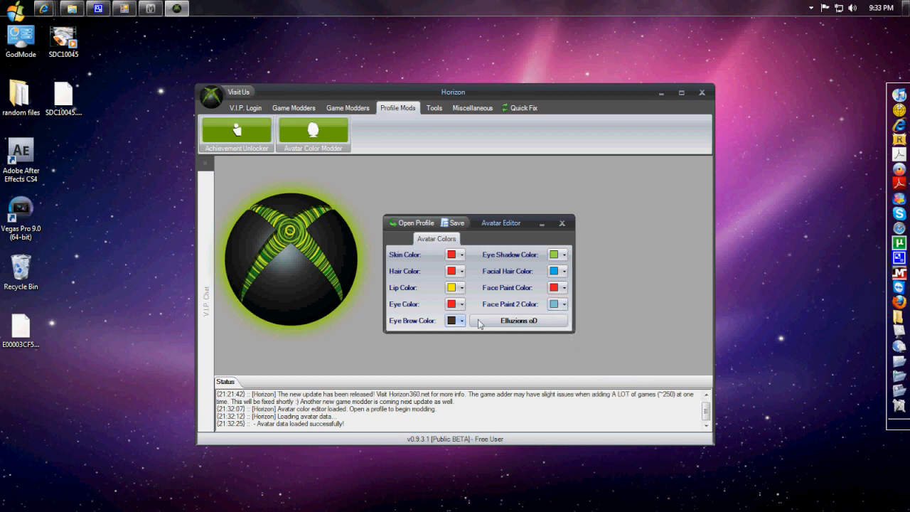
pyautogui.moveTo(468, 242)
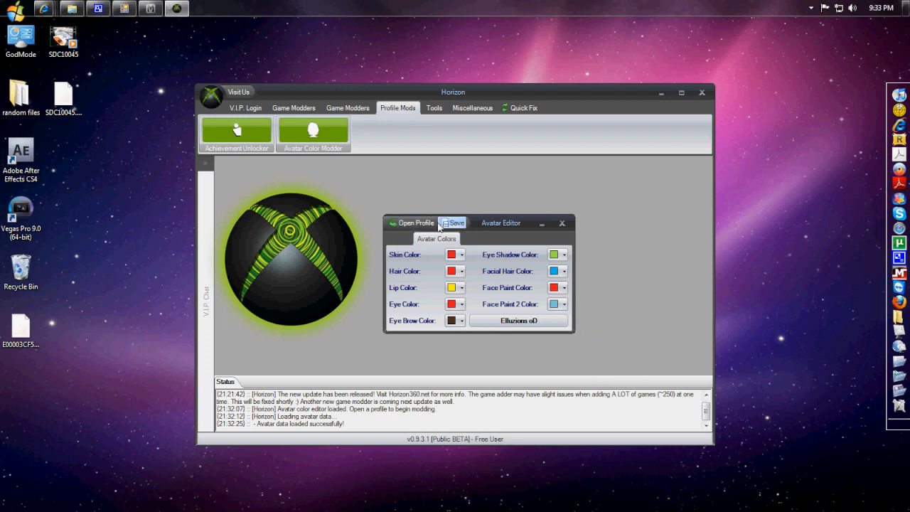
# Step: Save the avatar colours so the profile is rehashed and resigned, and acknowledge the message
pyautogui.click(452, 222)
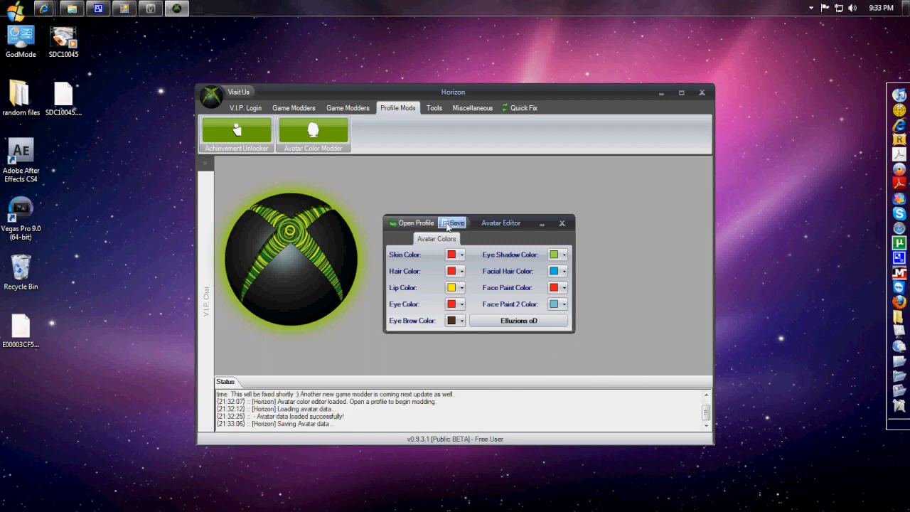
pyautogui.click(452, 222)
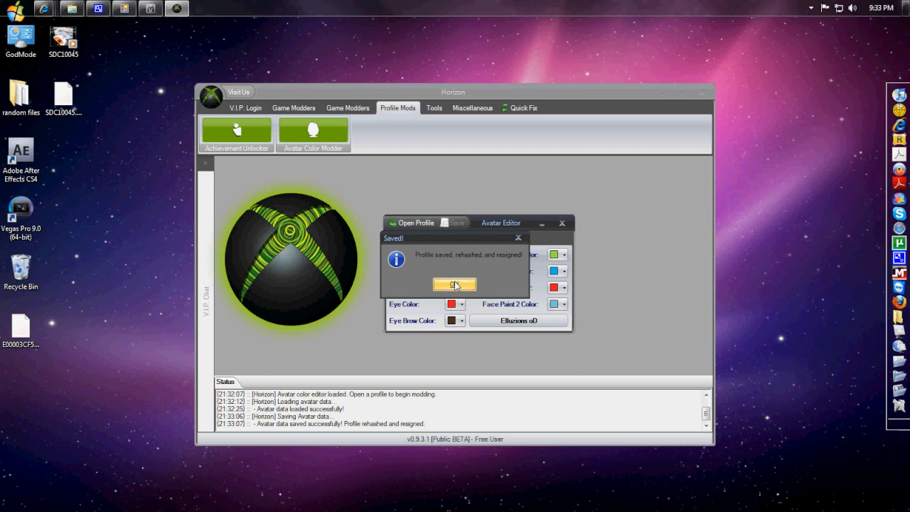
pyautogui.click(455, 284)
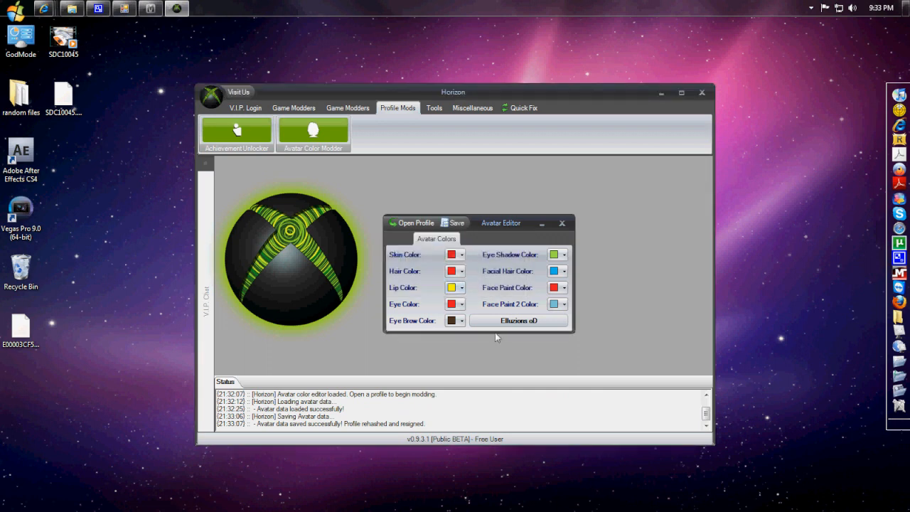
pyautogui.moveTo(535, 324)
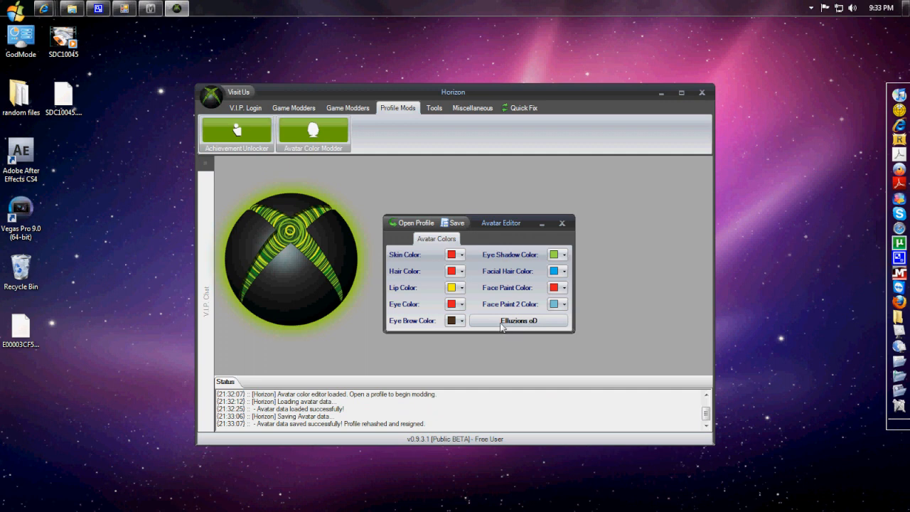
pyautogui.moveTo(543, 241)
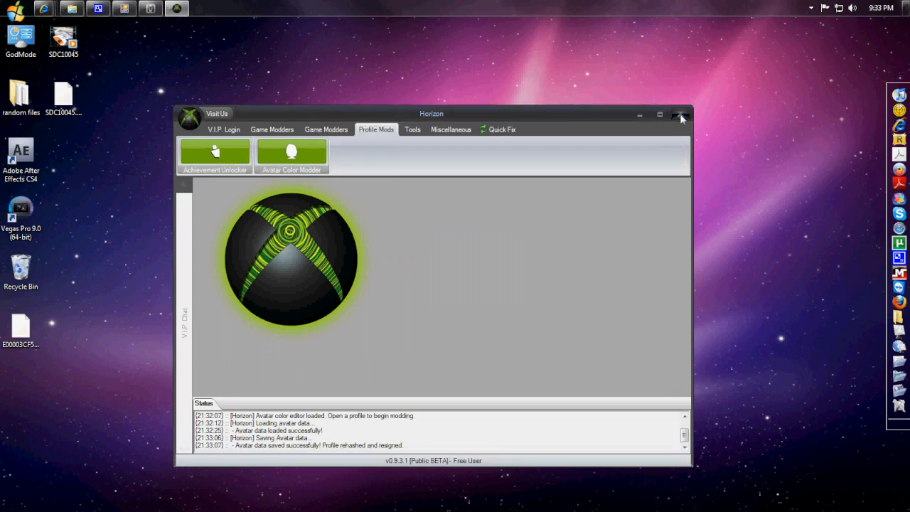
# Step: Close Horizon, load the edited profile in Modio and rehash and resign it
pyautogui.click(679, 114)
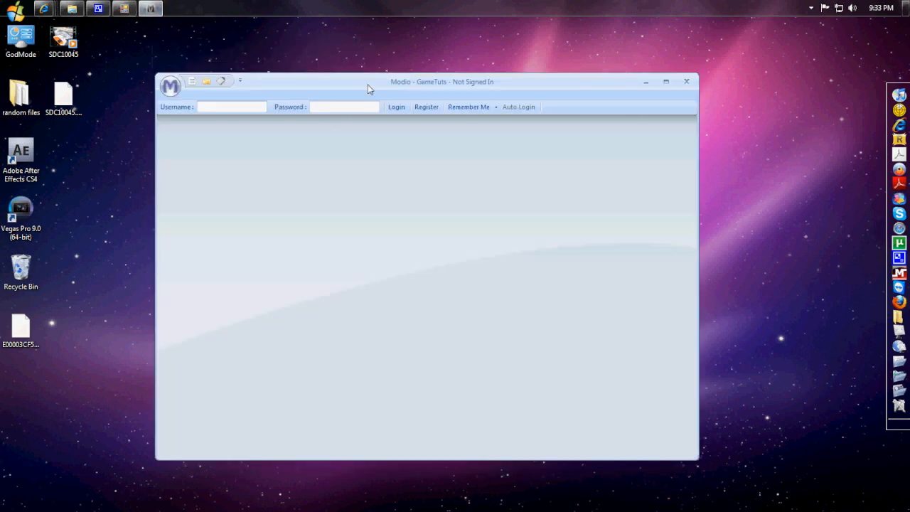
pyautogui.moveTo(440, 81); pyautogui.dragTo(469, 91)
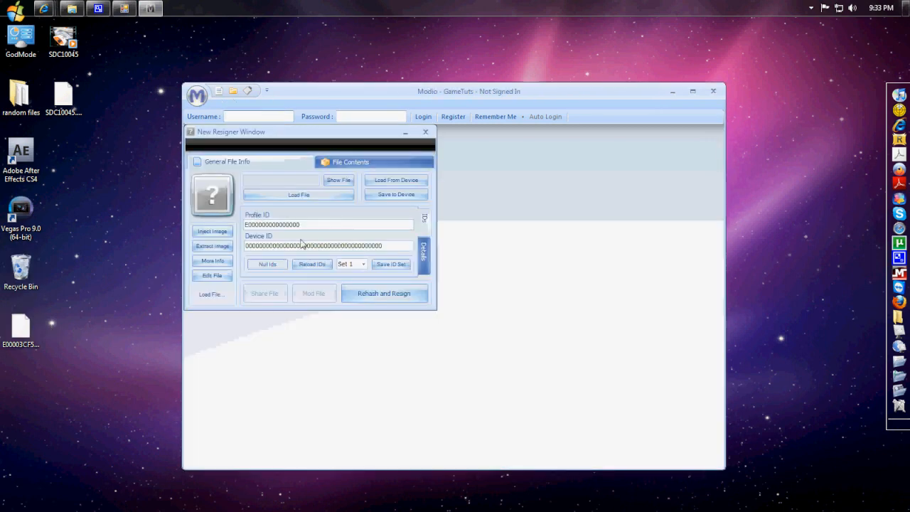
pyautogui.click(299, 194)
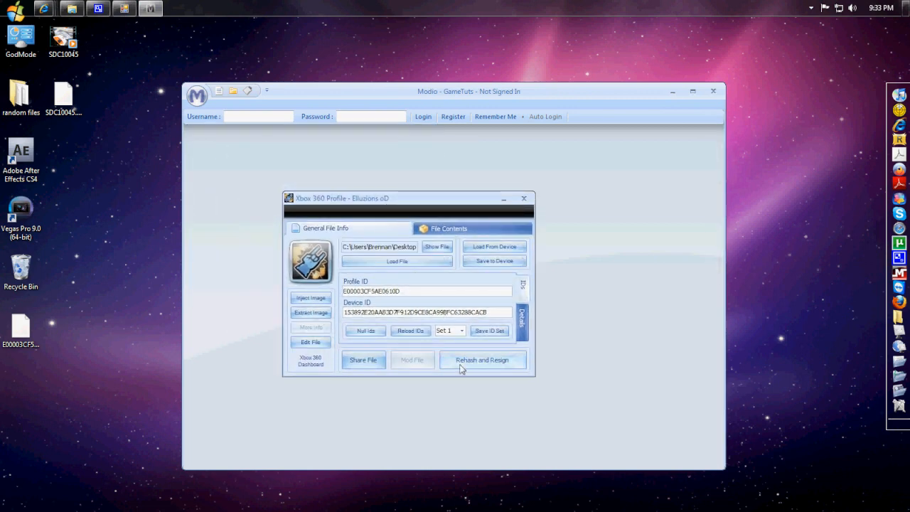
pyautogui.click(482, 358)
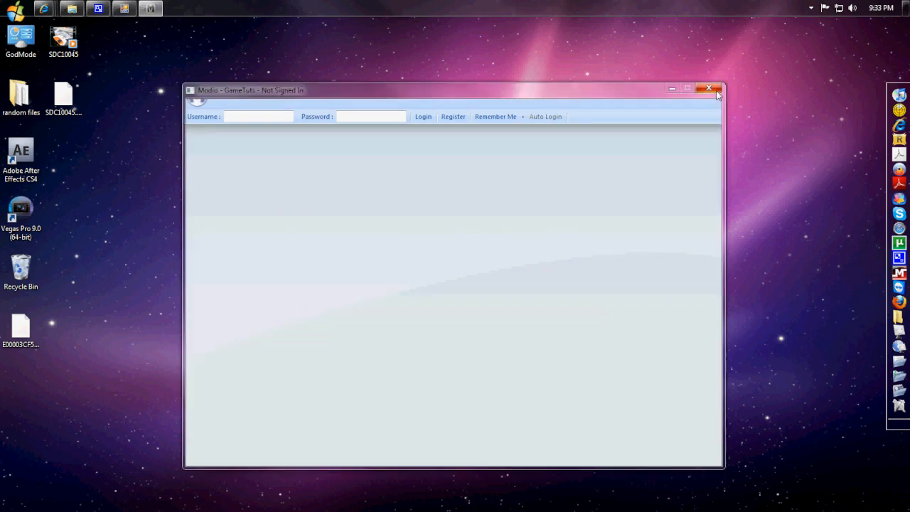
# Step: Close Modio and dismiss the Program Compatibility Assistant warning
pyautogui.click(709, 88)
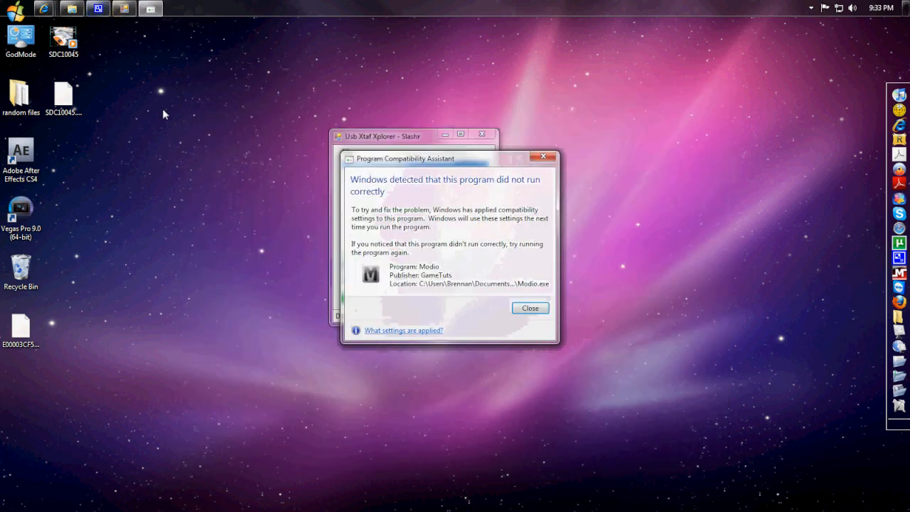
pyautogui.click(529, 307)
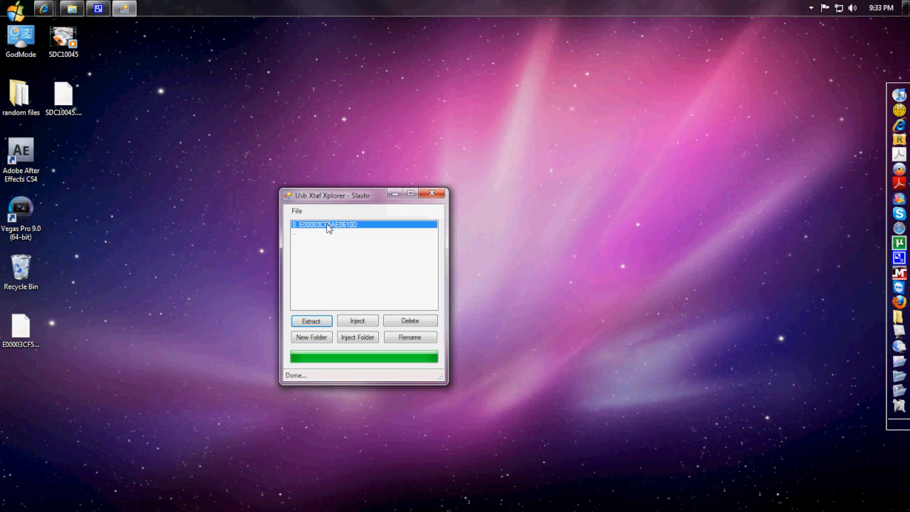
pyautogui.moveTo(409, 321)
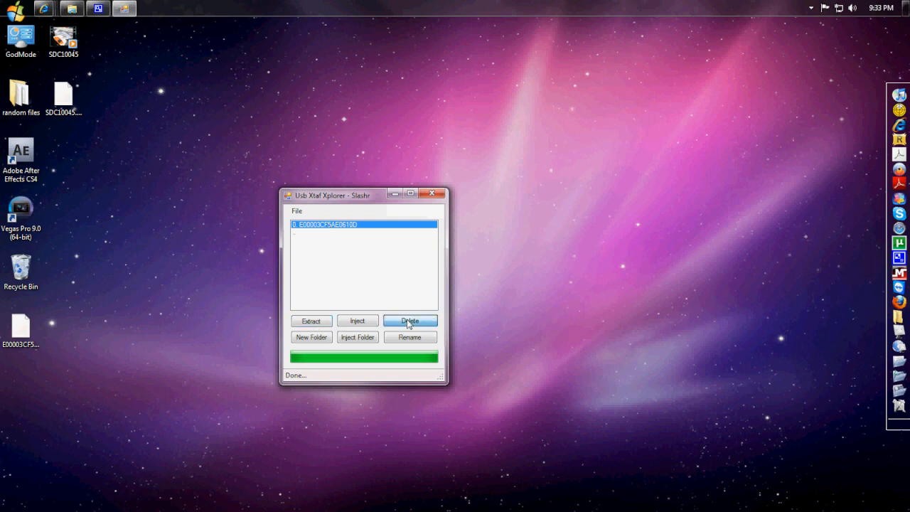
# Step: Inject the resigned Desktop profile back onto the USB drive and close Usb Xtaf Xplorer
pyautogui.click(358, 321)
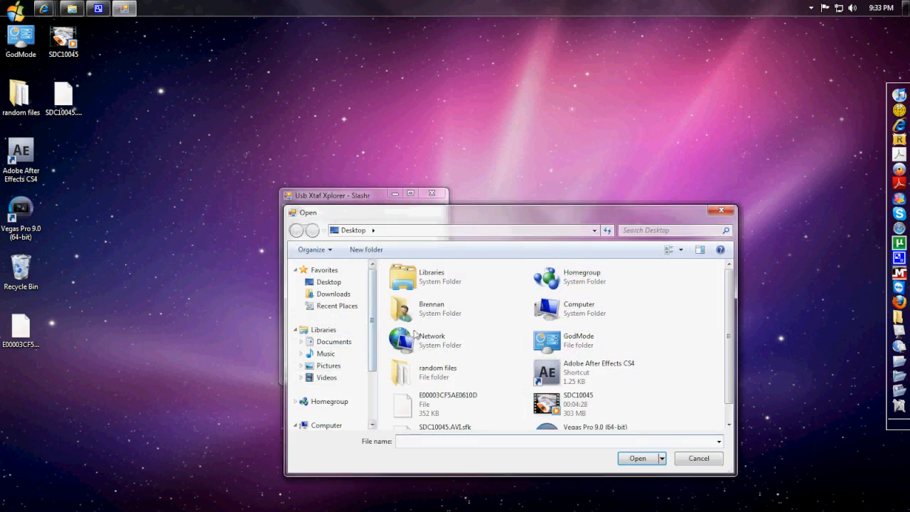
pyautogui.click(448, 404)
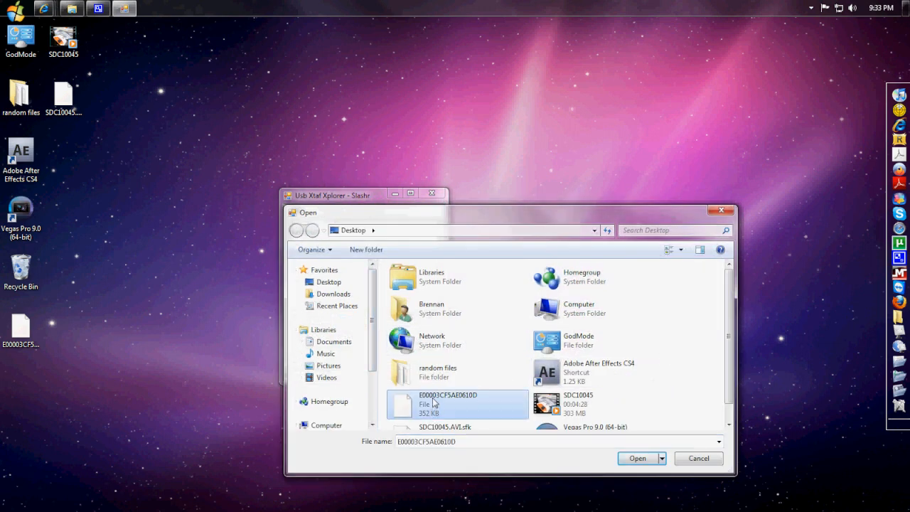
pyautogui.moveTo(637, 457)
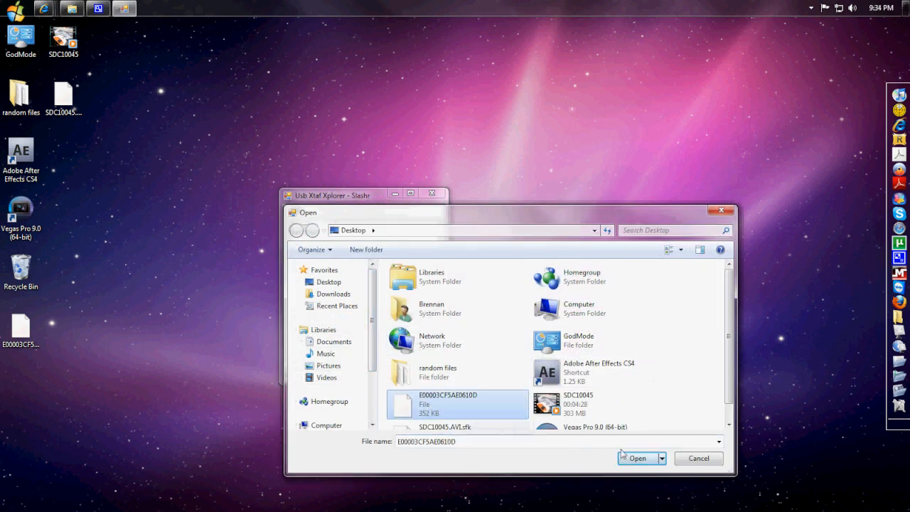
pyautogui.click(637, 458)
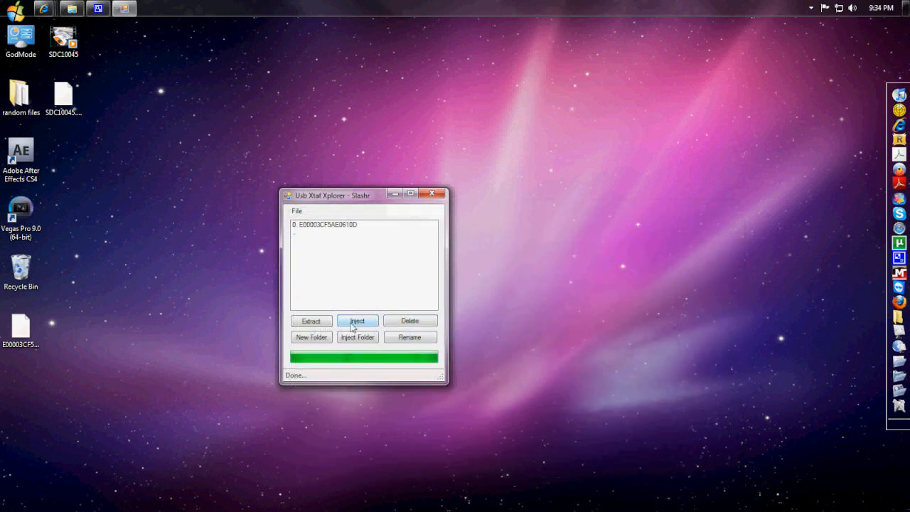
pyautogui.moveTo(316, 301)
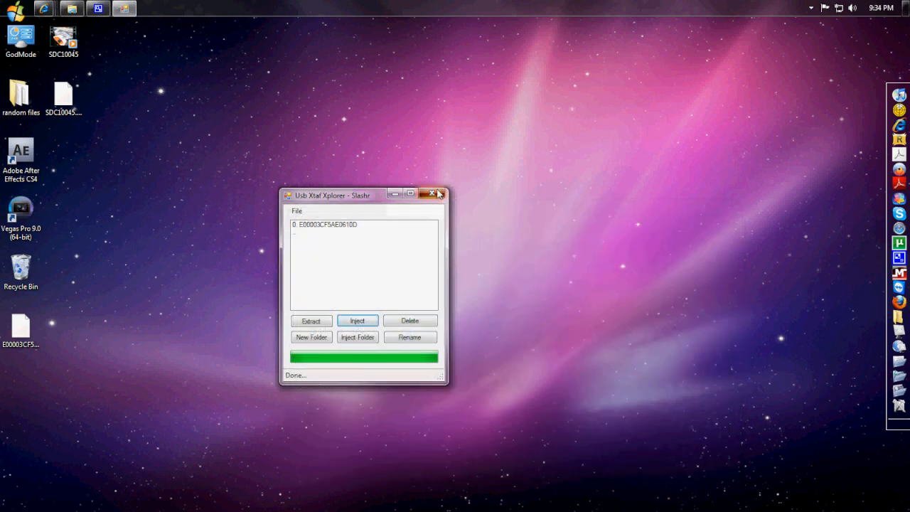
pyautogui.click(439, 193)
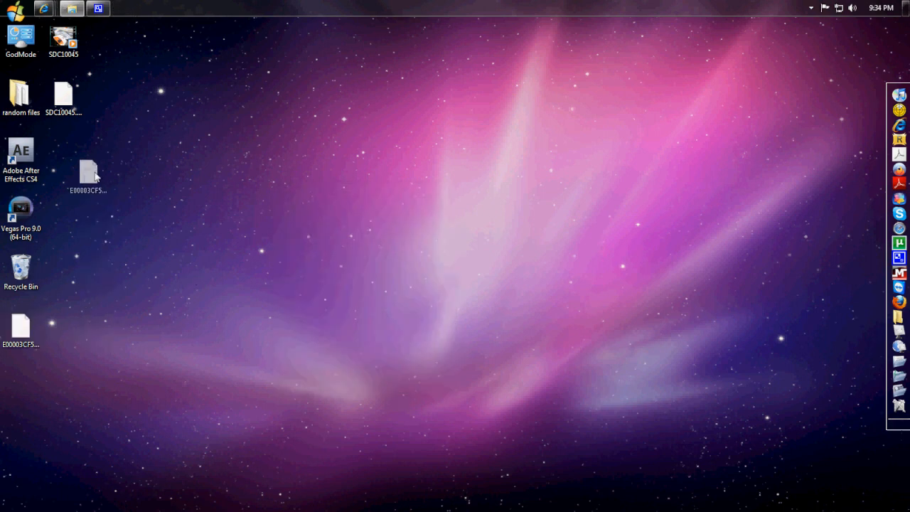